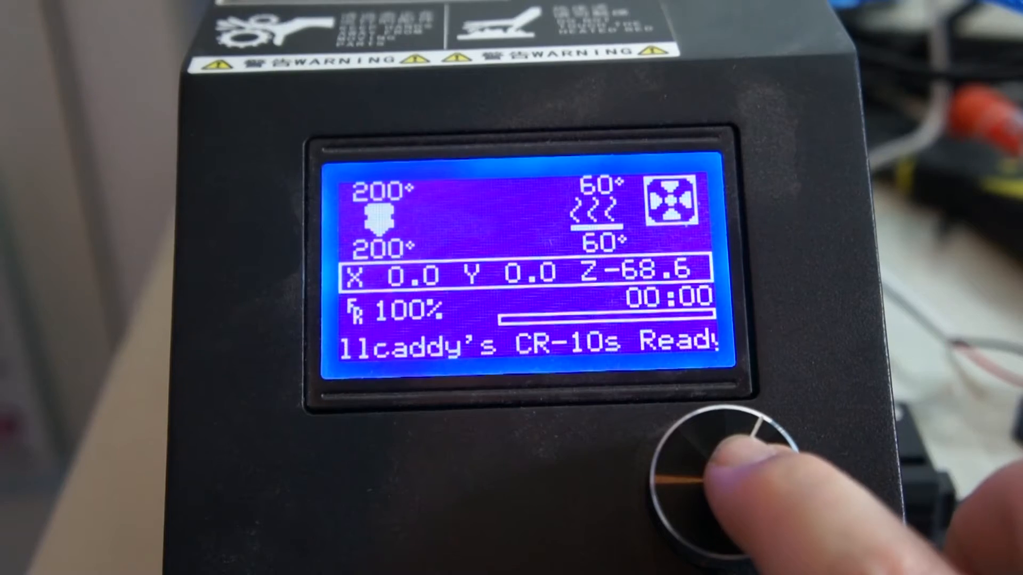
Enter the Prepare menu and scroll down to the Move axis submenu.
{"action": "left_click", "coordinate": [724, 470]}
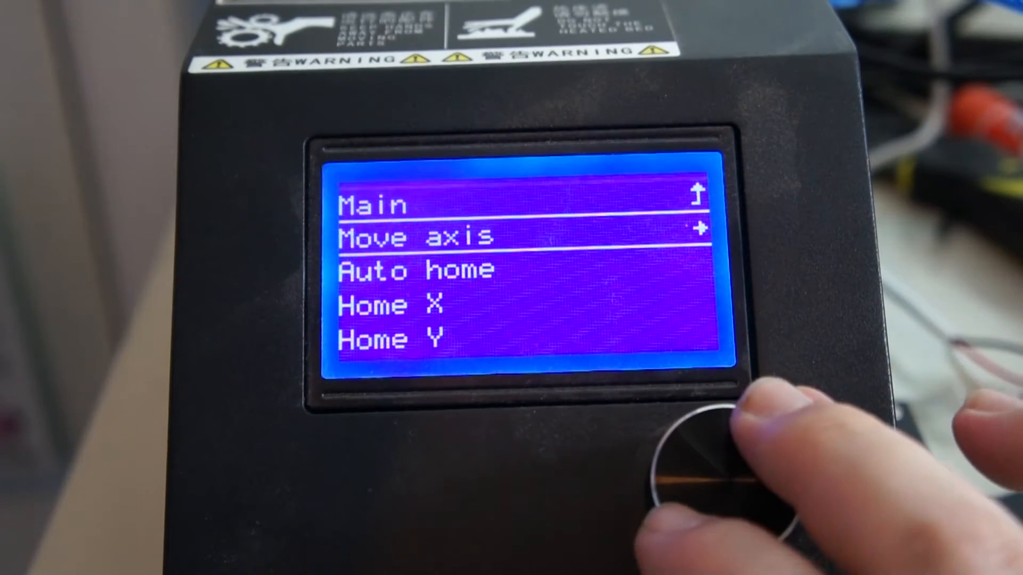
{"action": "scroll", "scroll_direction": "down", "scroll_amount": 3}
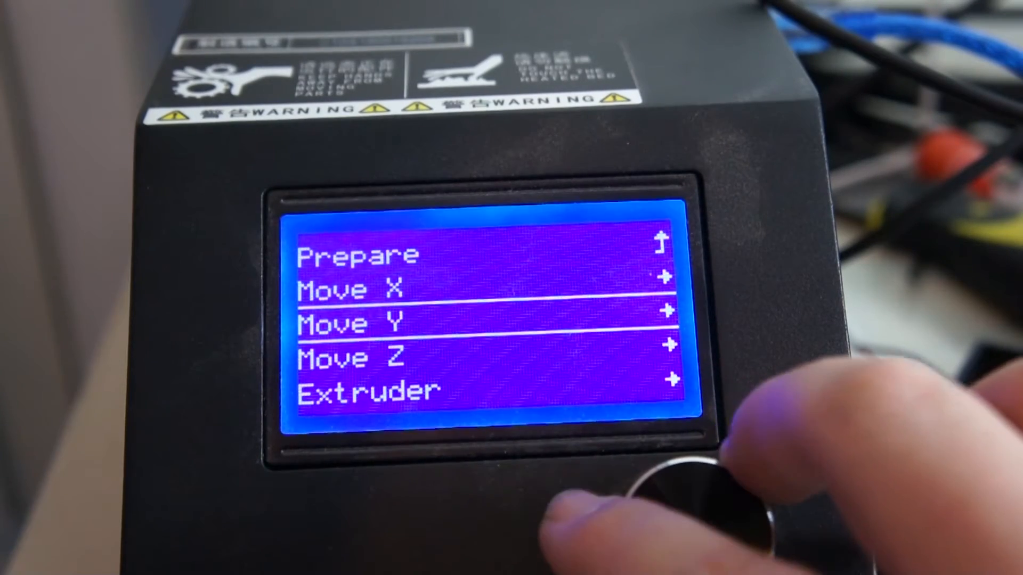
Move Z with a chosen step size, then bring up the Probe Z Offset screen at 0.000.
{"action": "left_click", "coordinate": [678, 470]}
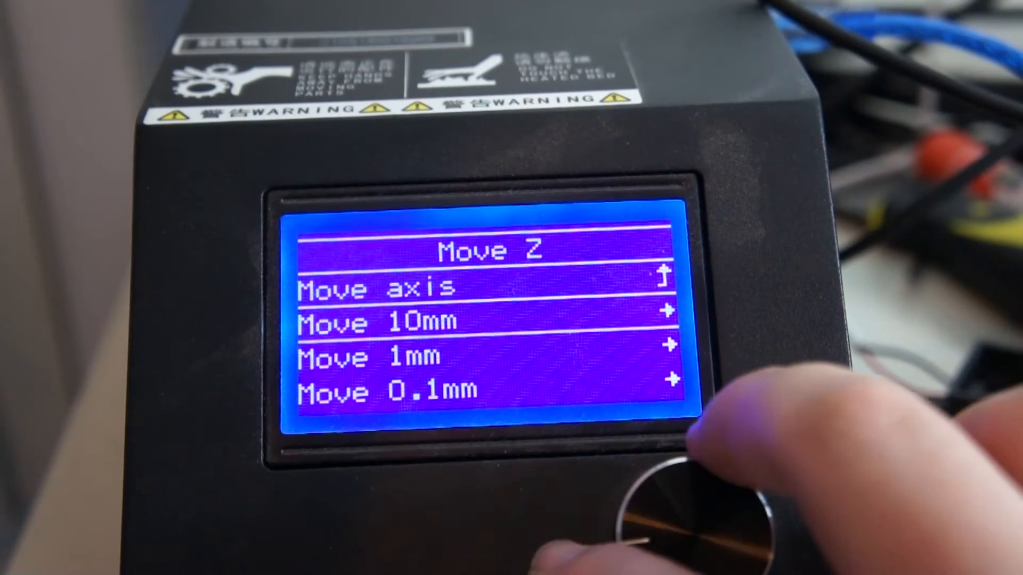
{"action": "left_click", "coordinate": [678, 482]}
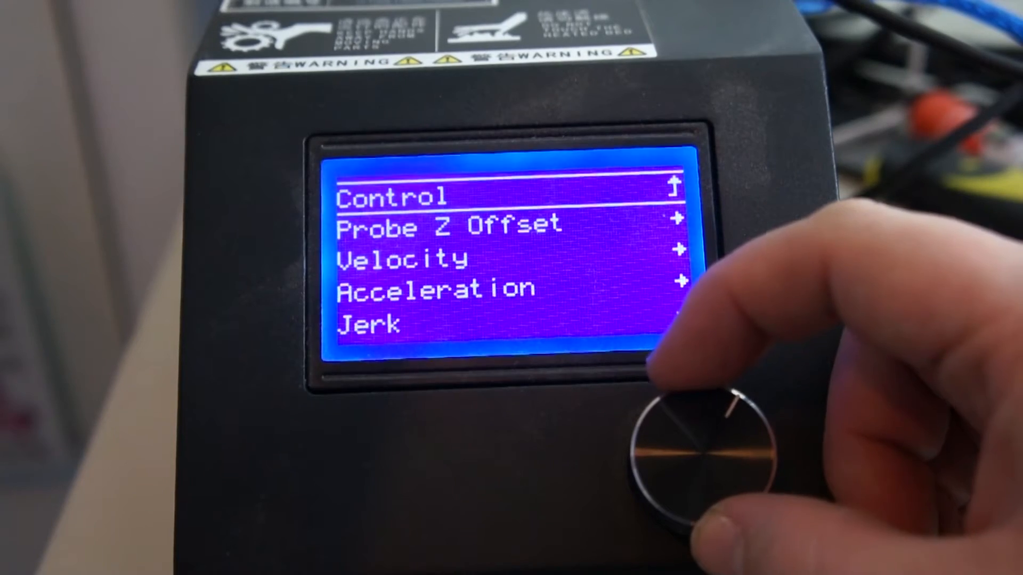
{"action": "left_click", "coordinate": [697, 443]}
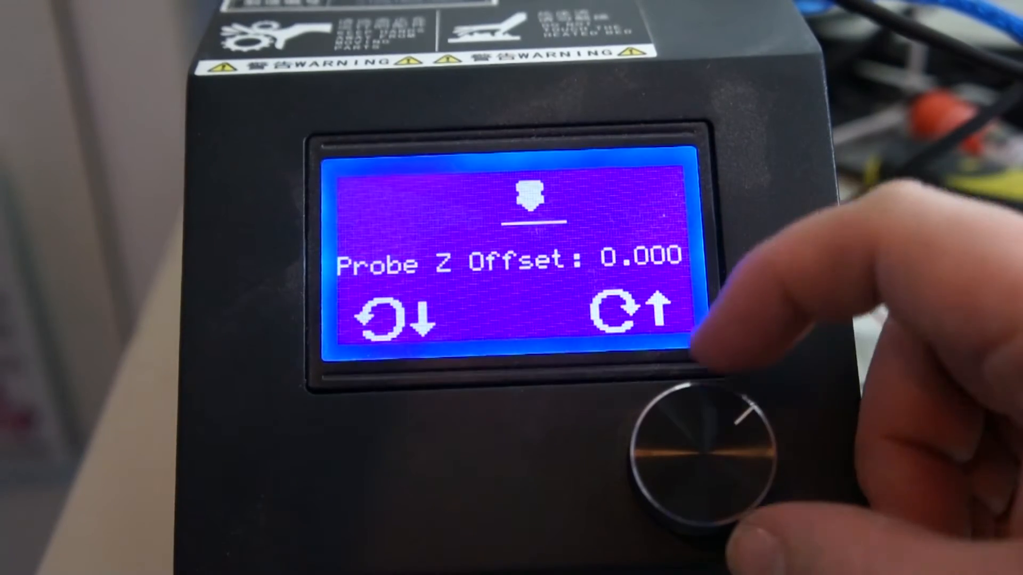